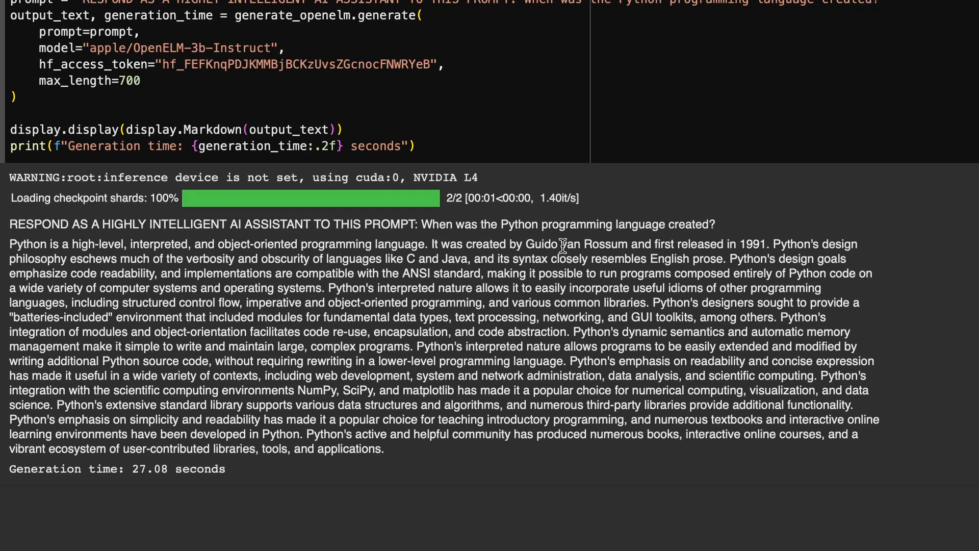
Switch the prompt to the non-coder machine learning question and scroll through the numbered topics output
drag(724, 244, 771, 244)
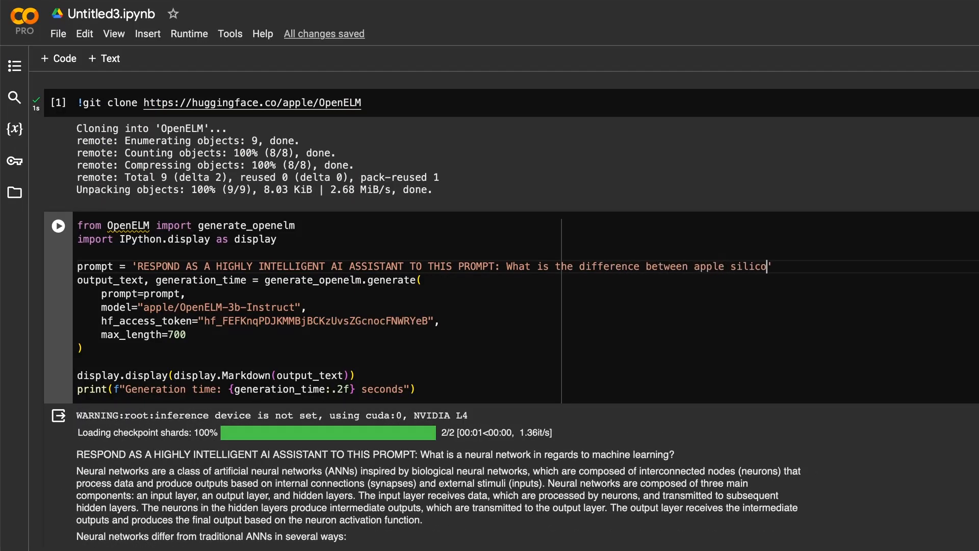
scroll(down, 3)
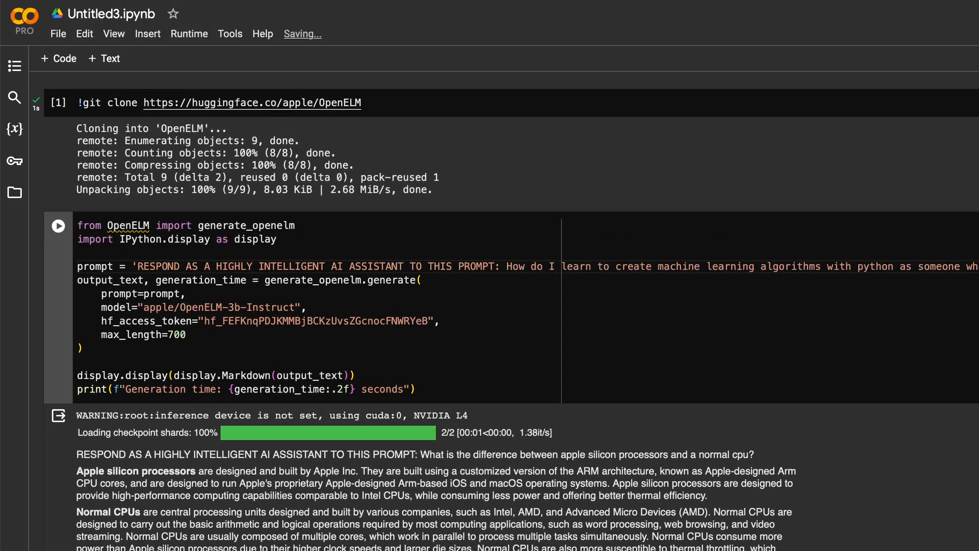
scroll(down, 3)
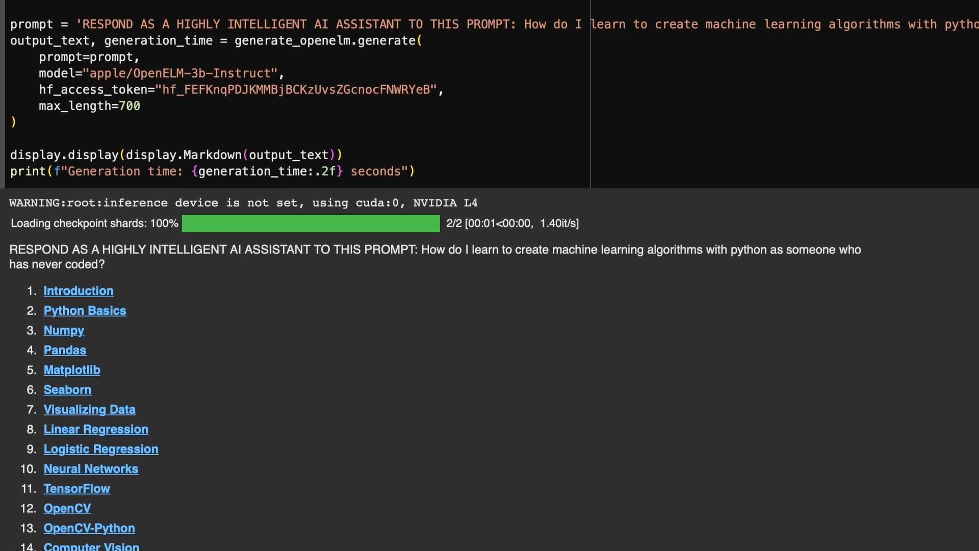
scroll(down, 3)
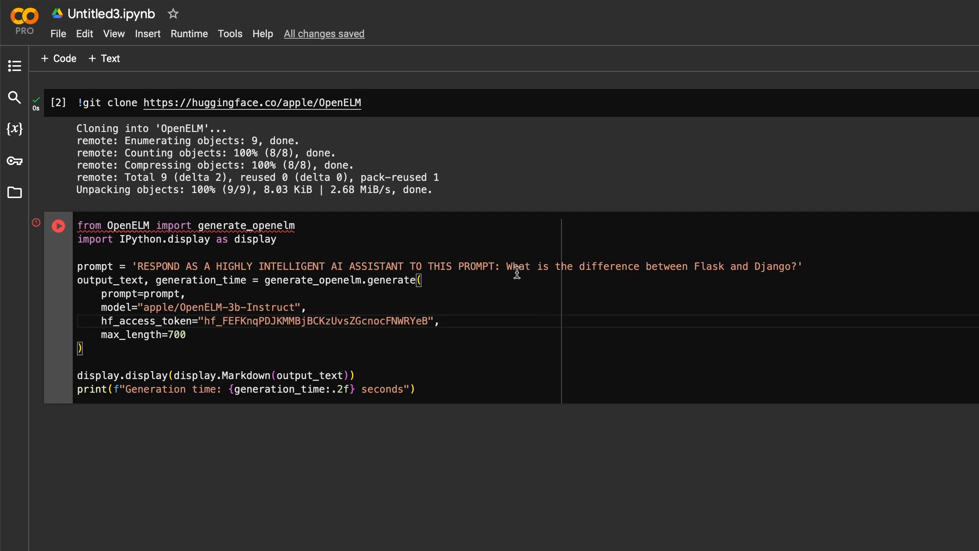
Remove the 'RESPOND AS A HIGHLY INTELLIGENT AI ASSISTANT' prefix and rerun the lowercase Flask-versus-Django question
click(440, 321)
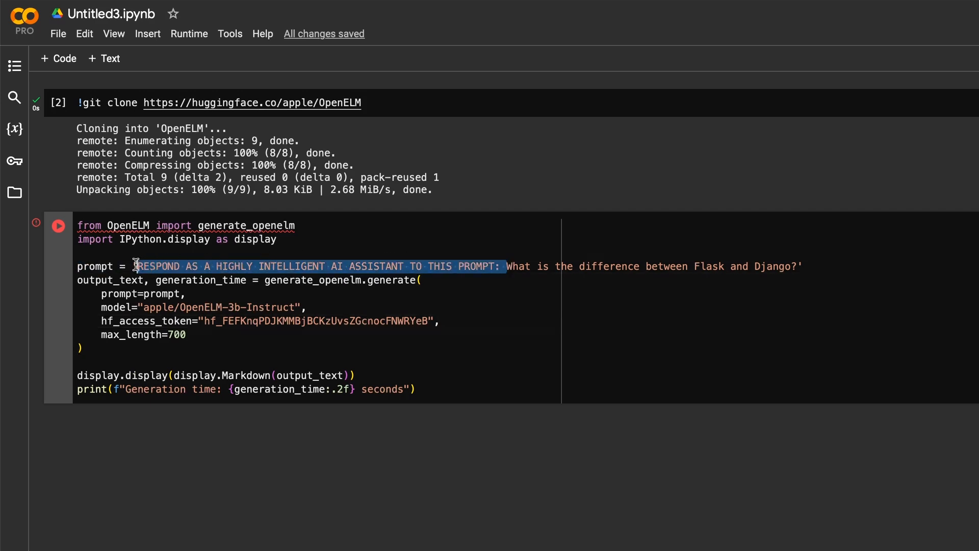
key(Delete)
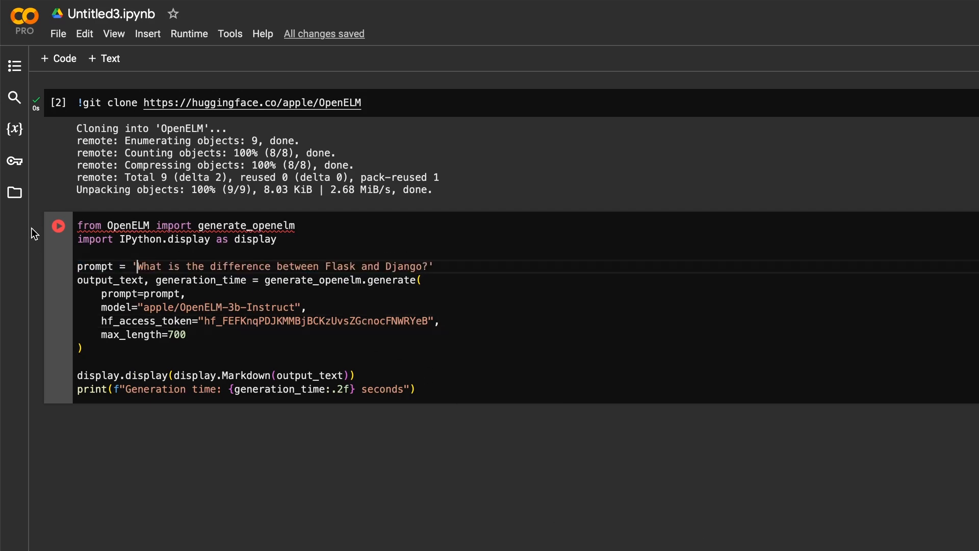
click(58, 226)
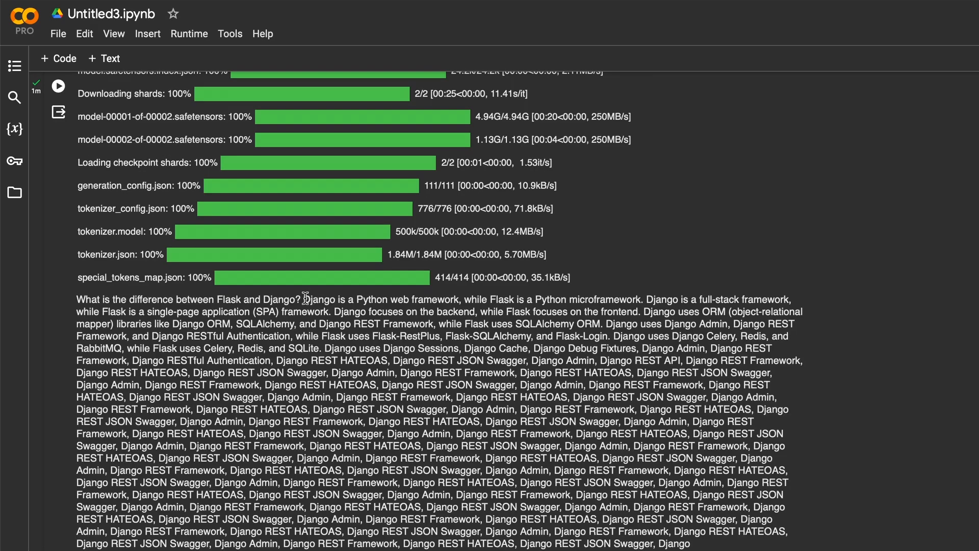
mouse_move(741, 363)
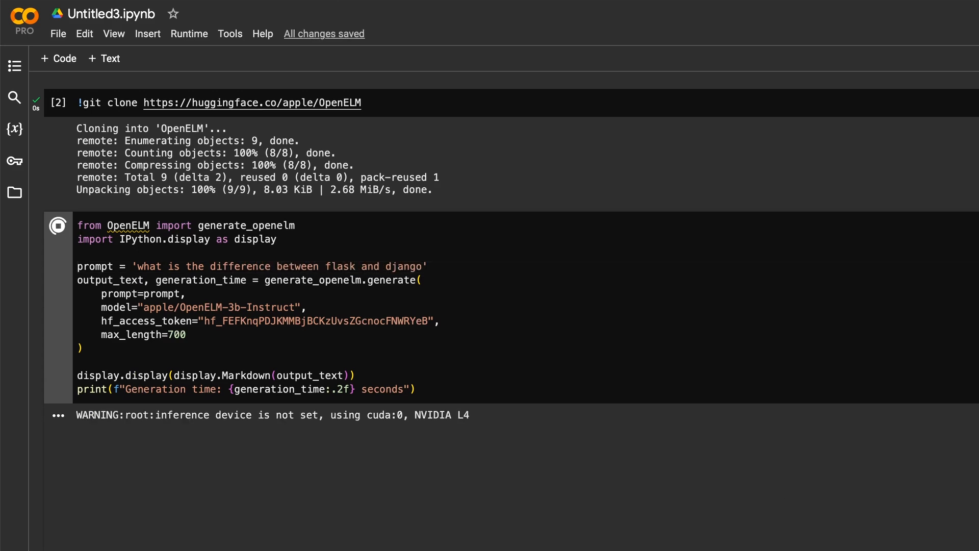
click(58, 225)
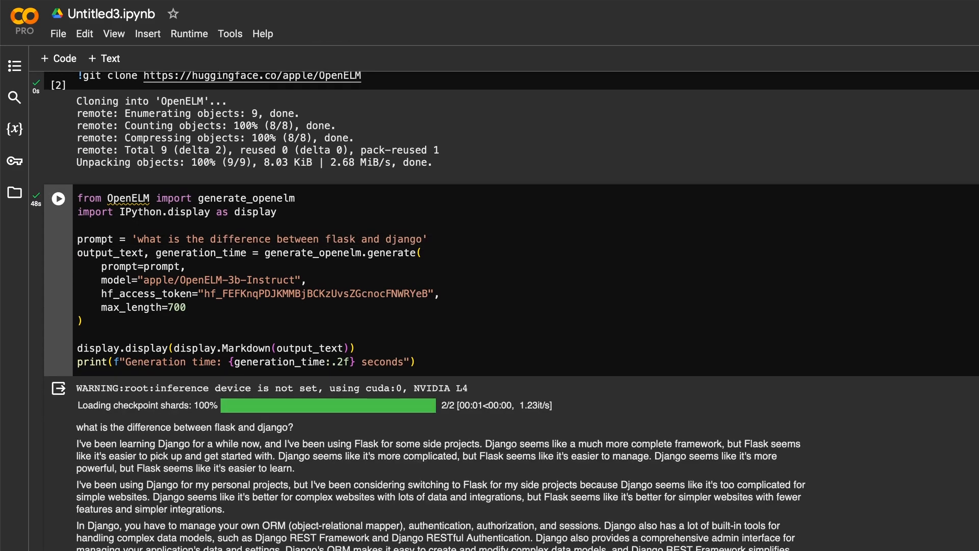